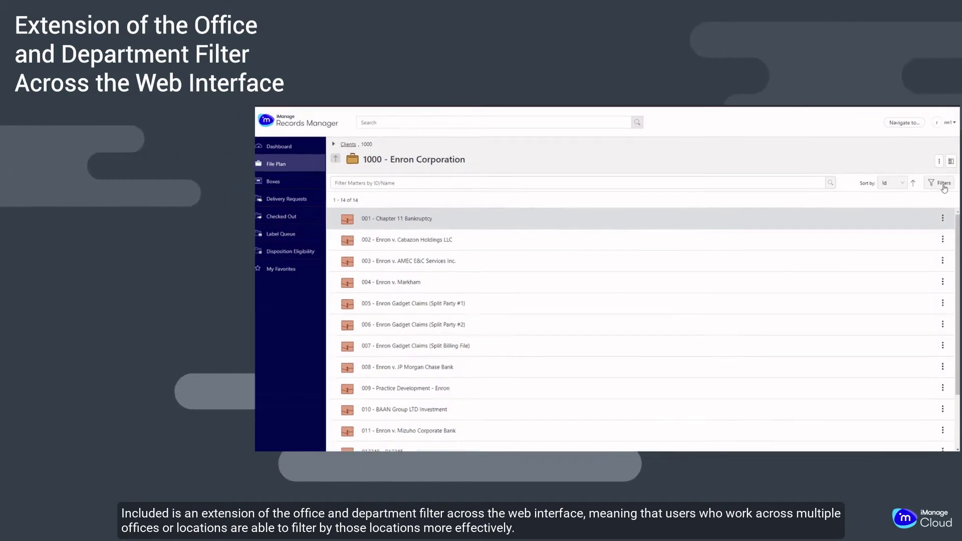
# - Filter the matters list by Office/Department
pyautogui.click(943, 183)
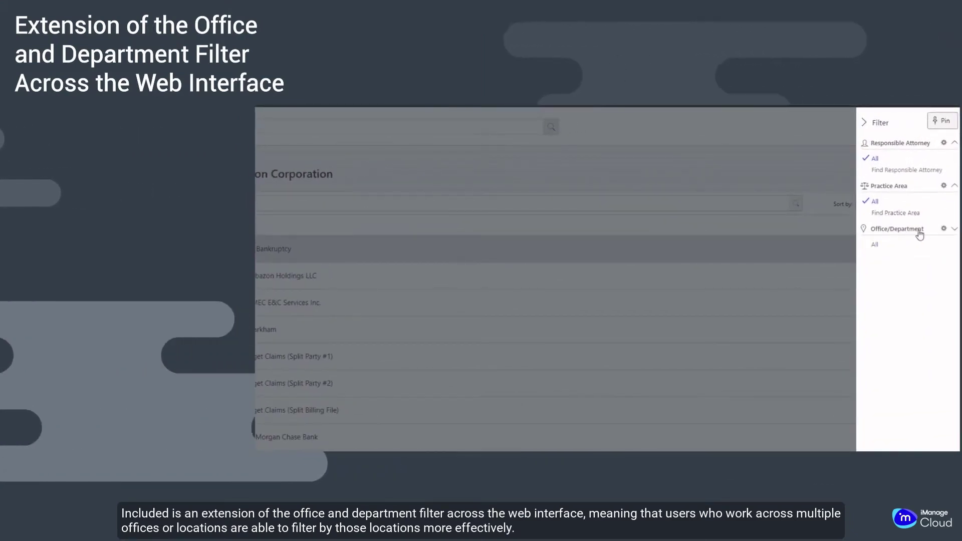
pyautogui.click(900, 229)
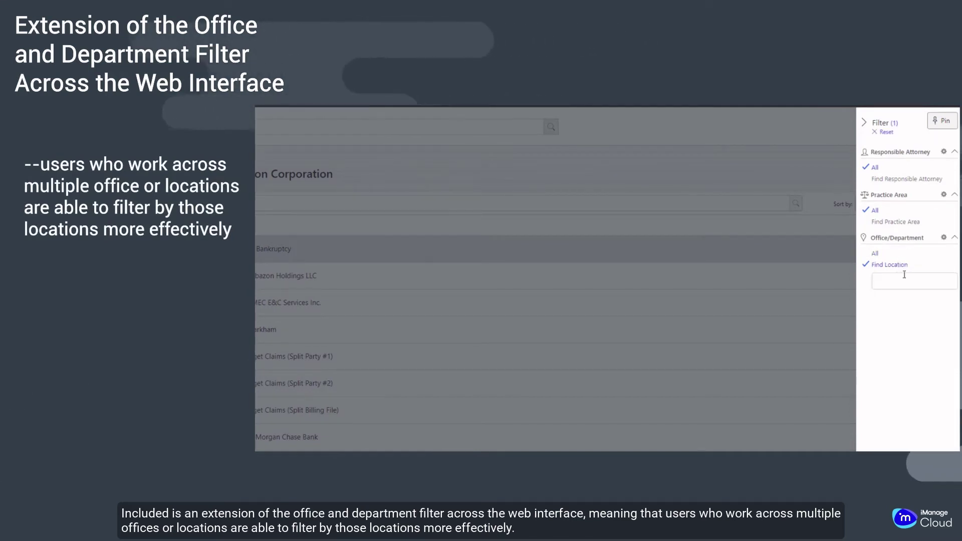
pyautogui.click(914, 281)
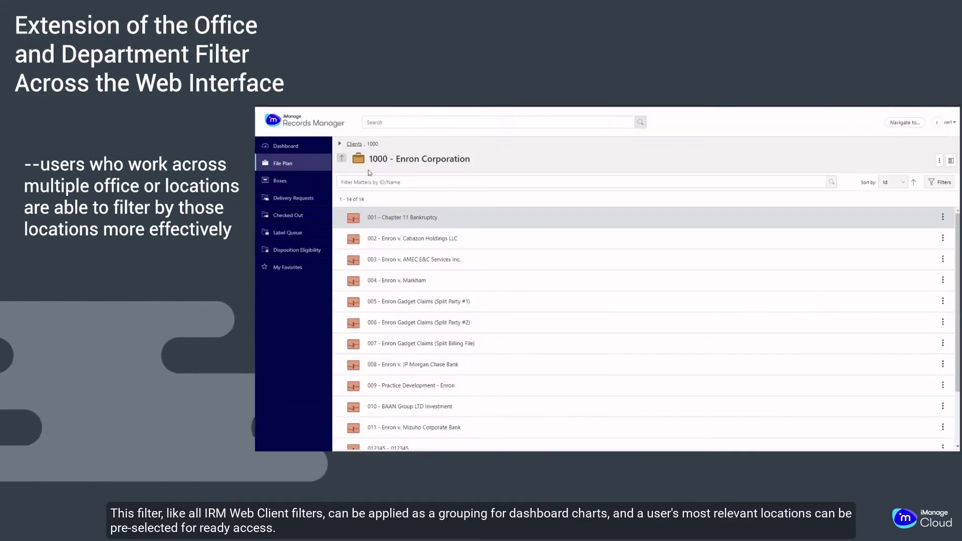
# - On the Dashboard, start a new chart grouped by Office/Department
pyautogui.click(284, 146)
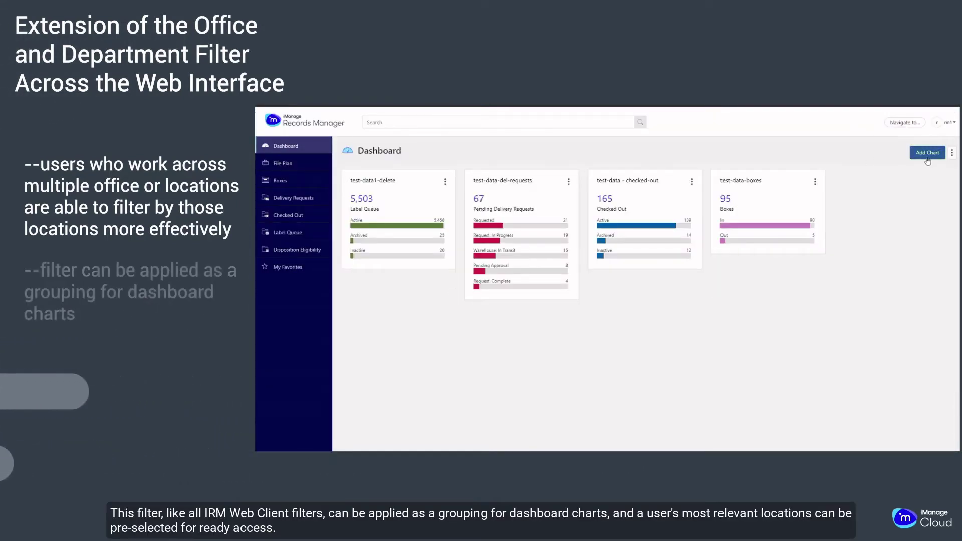
pyautogui.click(928, 153)
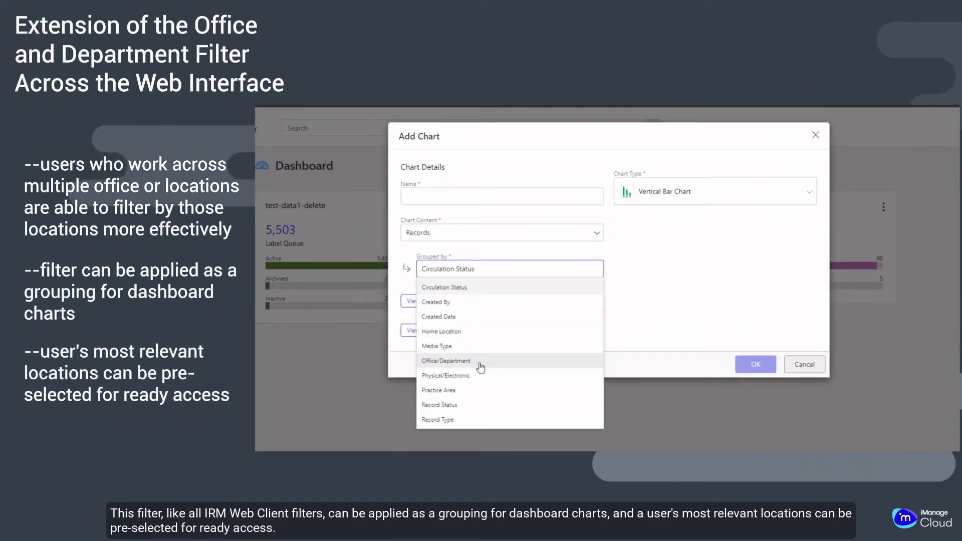
pyautogui.click(445, 361)
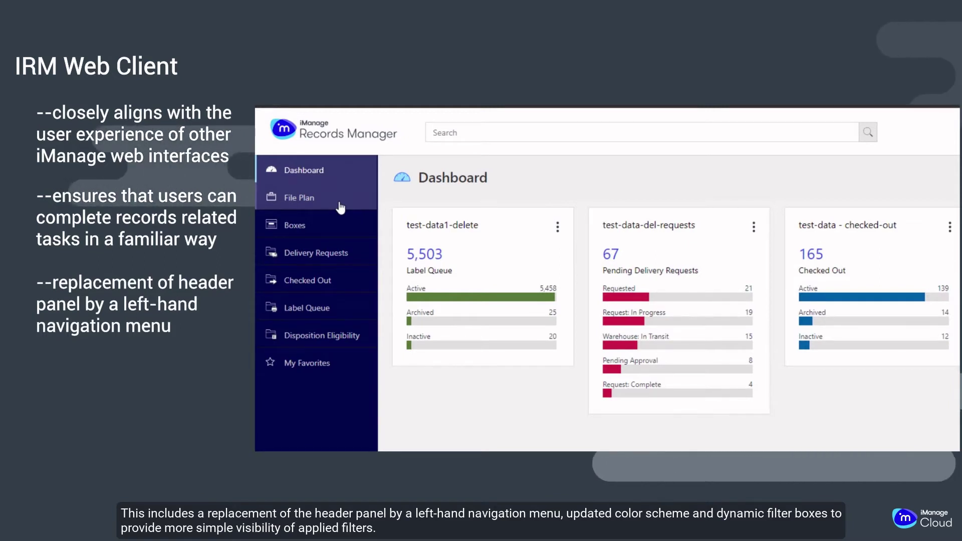
# - Show the Clients list in the File Plan, paged at 20 of 100+ items
pyautogui.click(300, 198)
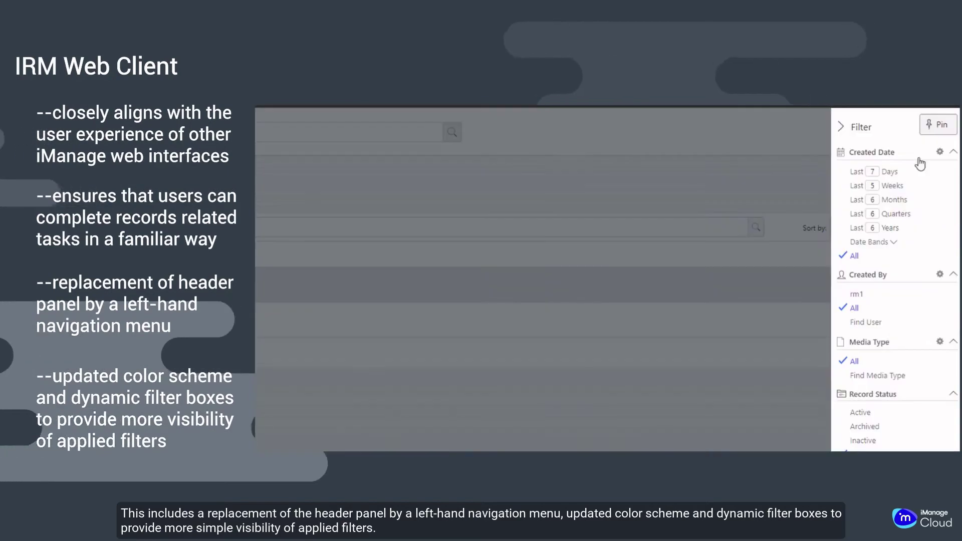
pyautogui.click(878, 376)
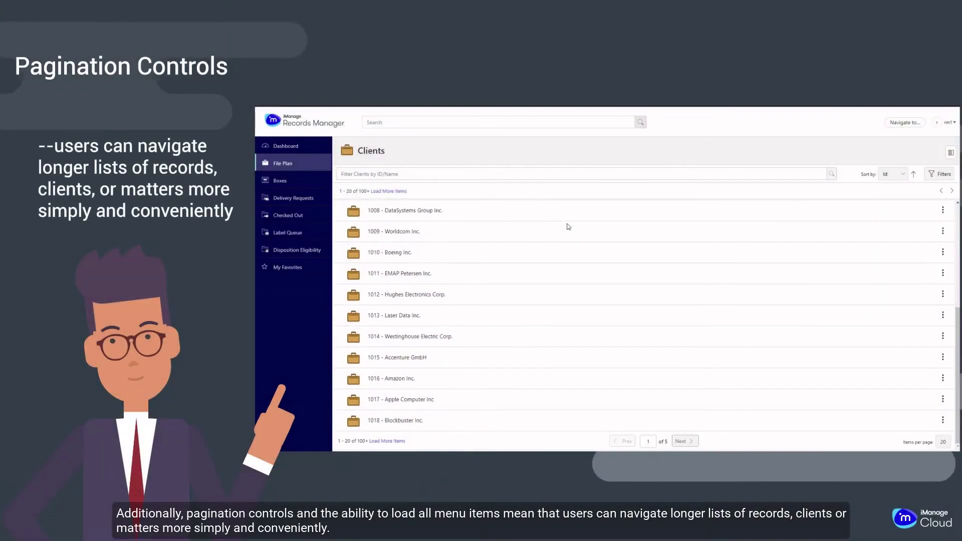
# - Move to page 2 of the clients and load more clients into the list
pyautogui.click(683, 442)
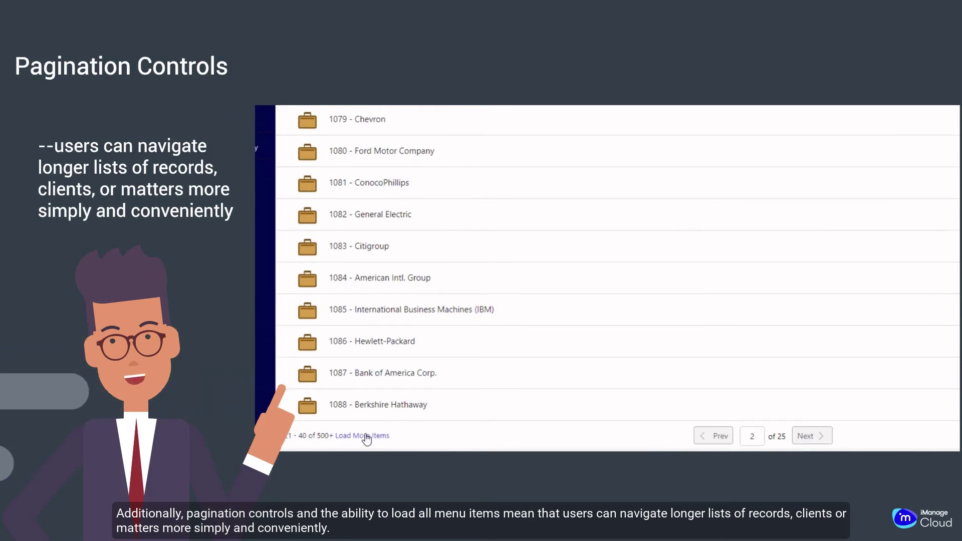
pyautogui.click(362, 436)
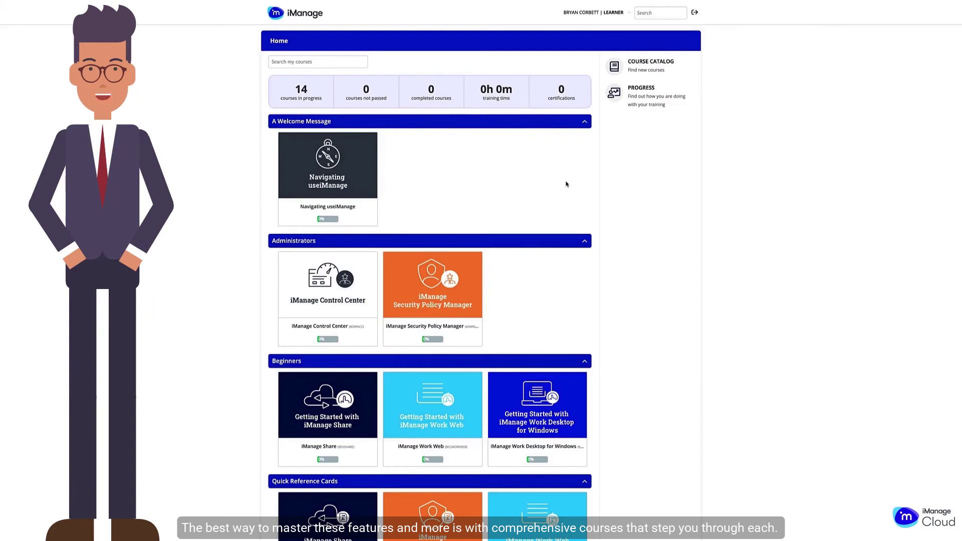
pyautogui.scroll(-3)
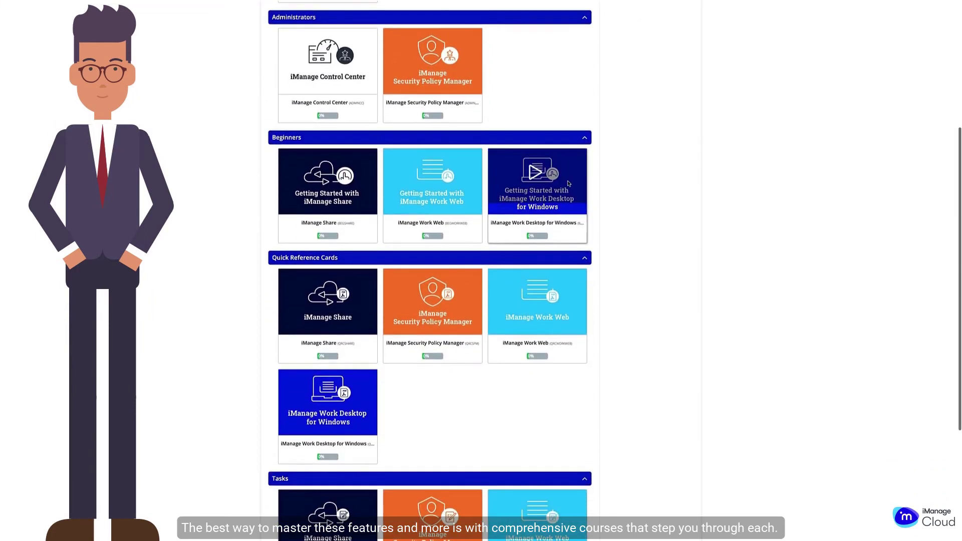
pyautogui.scroll(-3)
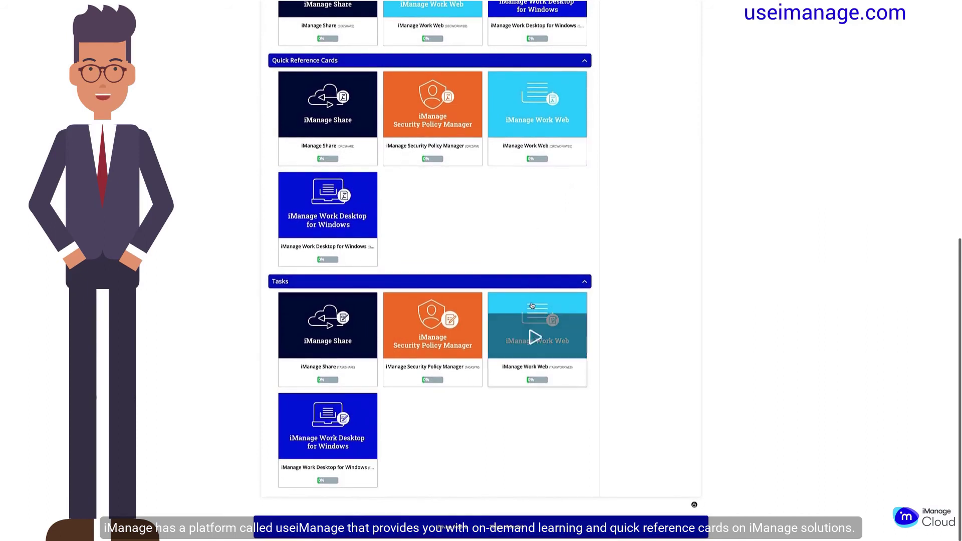
pyautogui.moveTo(488, 270)
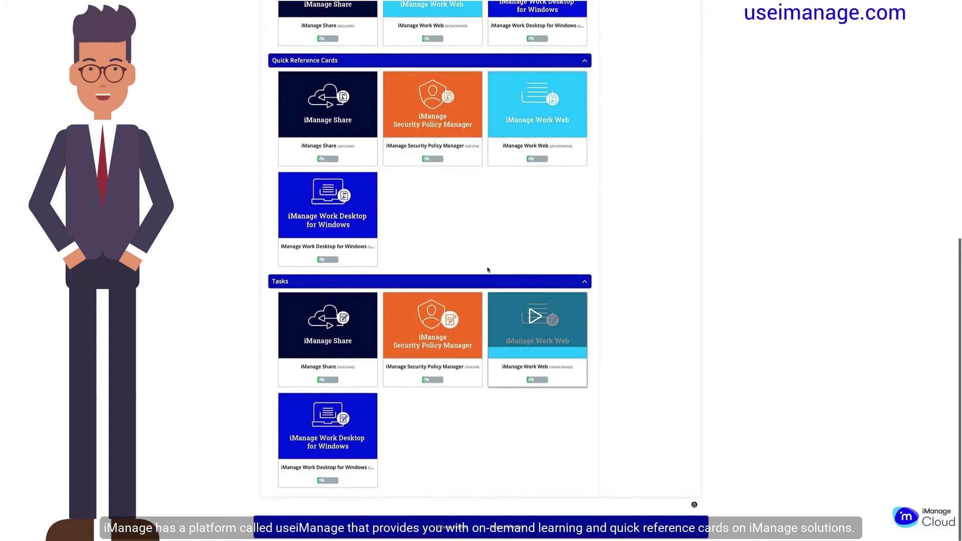
# - In the iManage Work Web task course, work through the Advanced Search lesson to completion
pyautogui.click(537, 324)
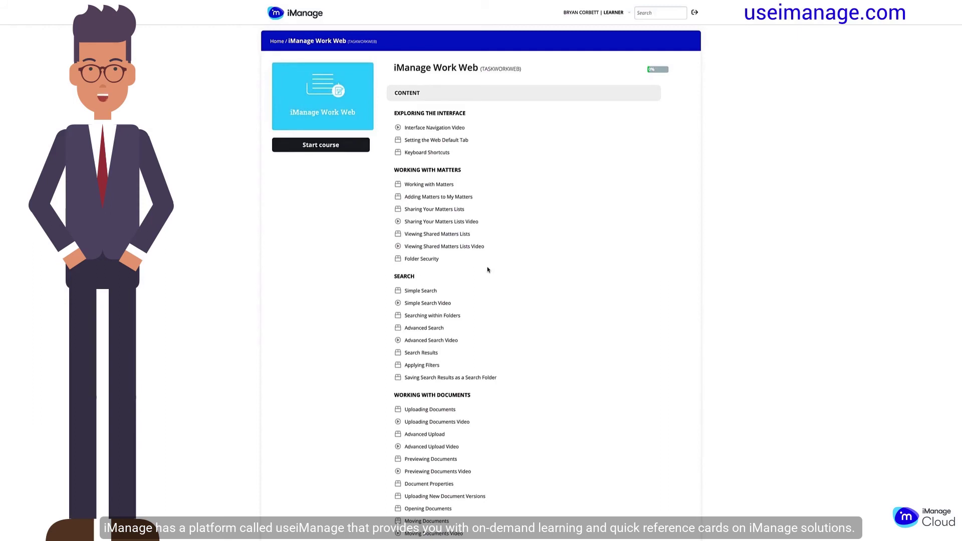
pyautogui.scroll(-3)
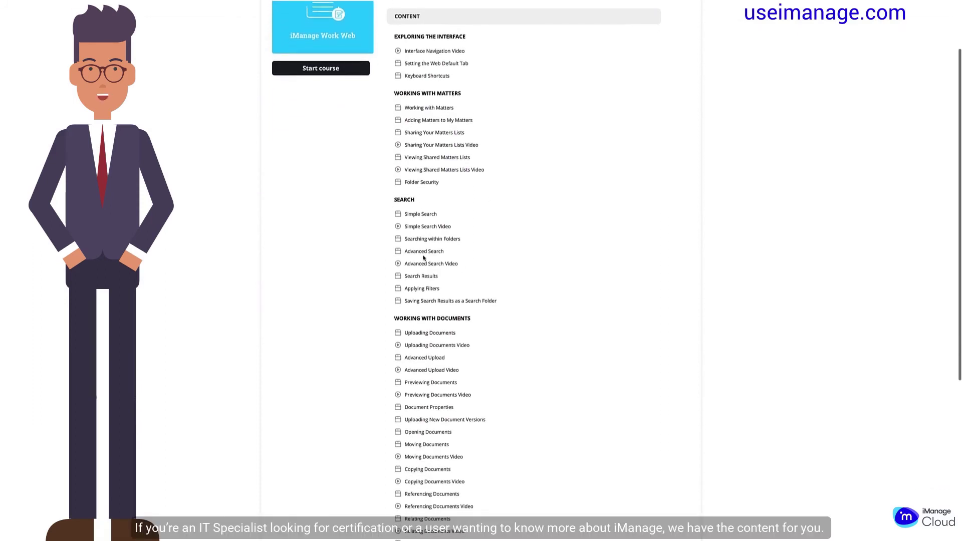
pyautogui.click(423, 250)
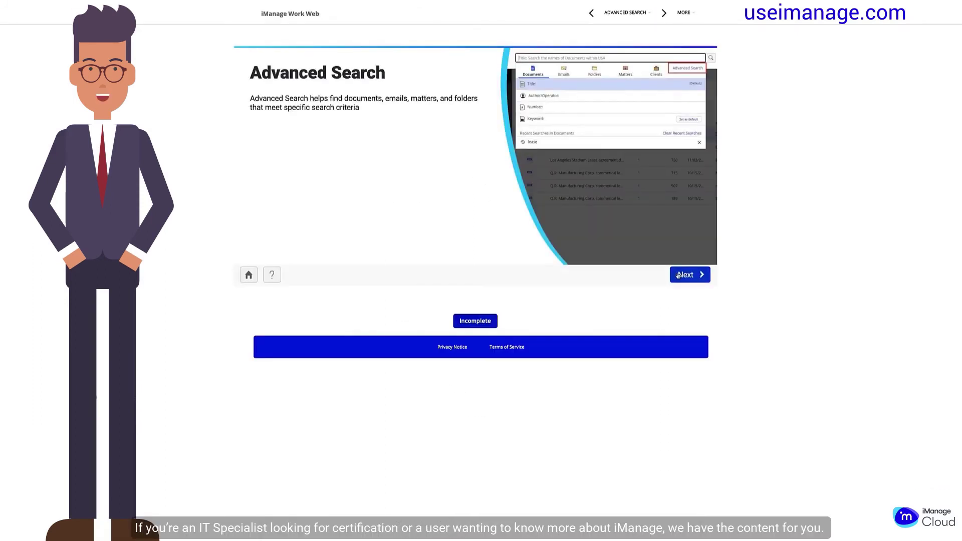
pyautogui.click(689, 275)
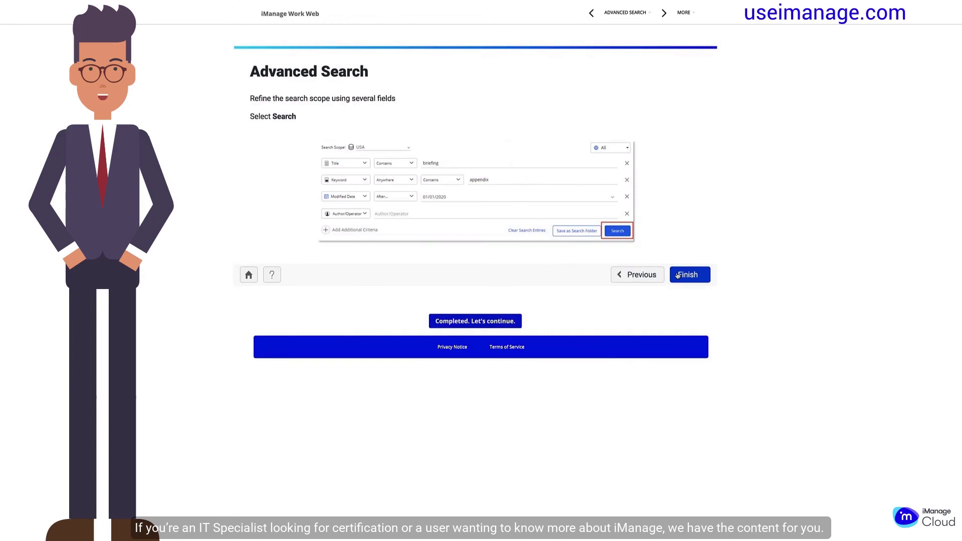